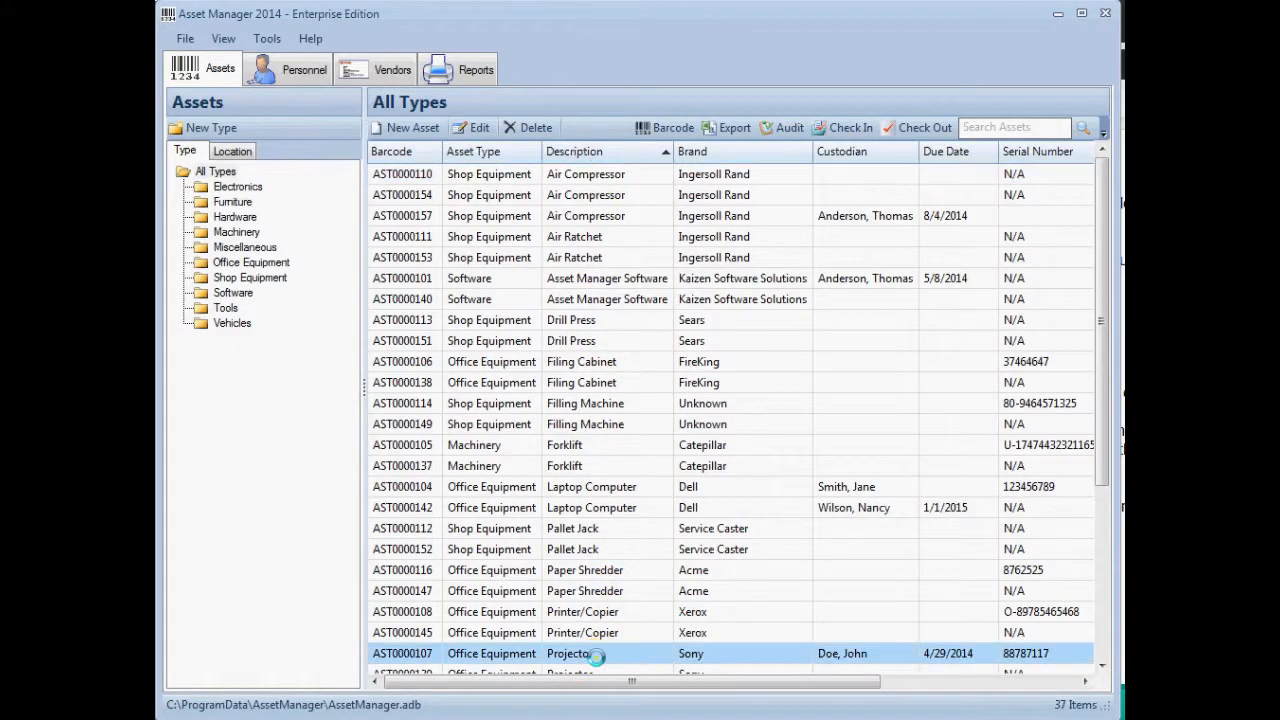
- Open the Projector asset record AST0000107 from the All Types list
double_click(575, 653)
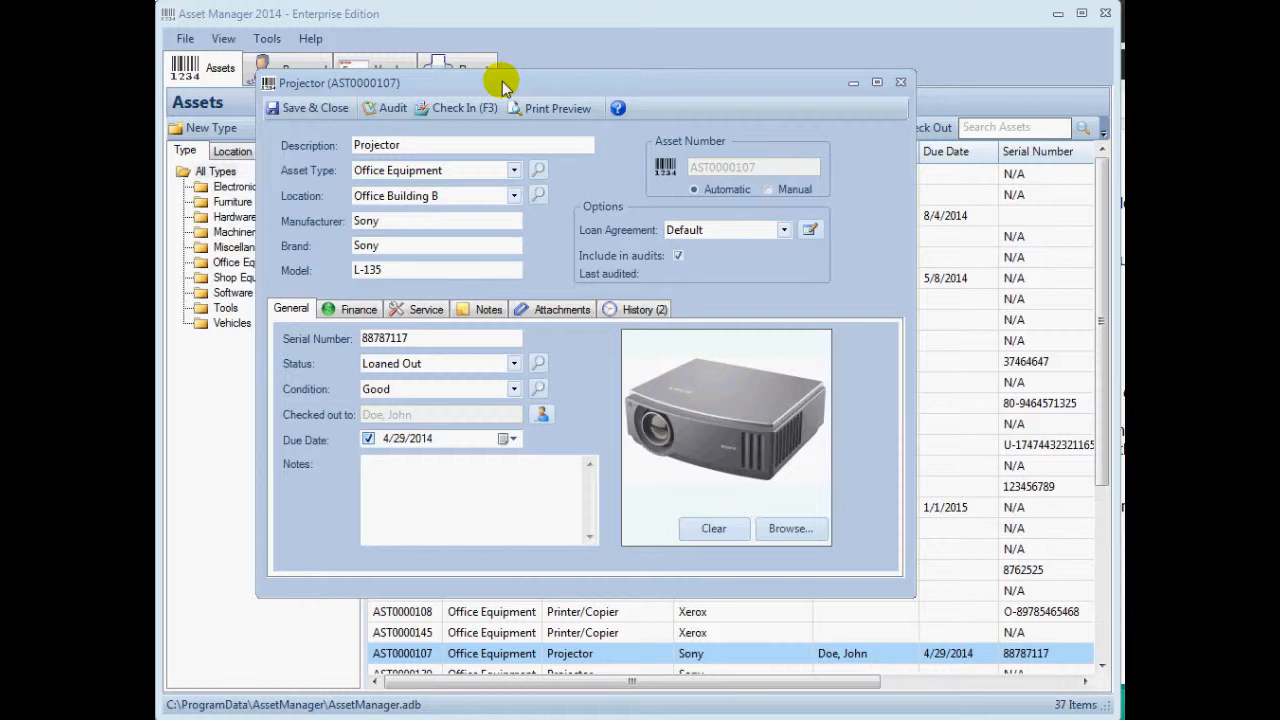
mouse_move(507, 100)
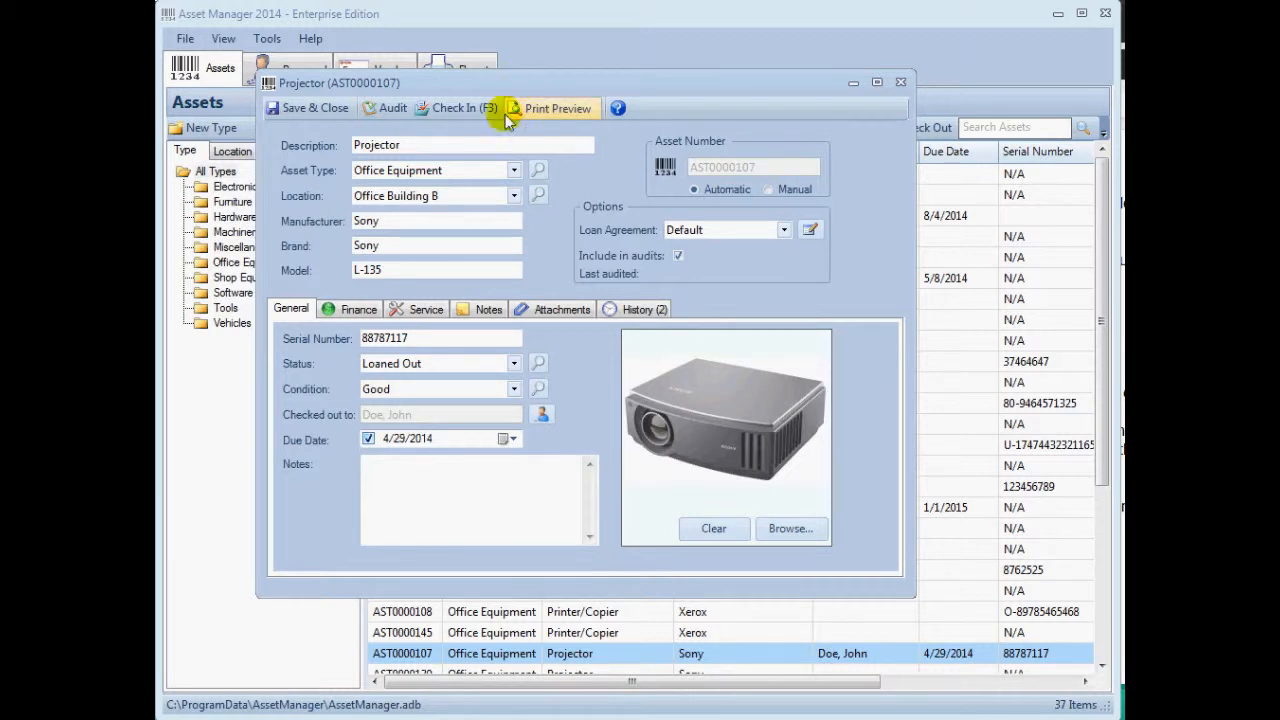
- Search the Condition values for 'goo' and set the projector's condition to Good
left_click(514, 363)
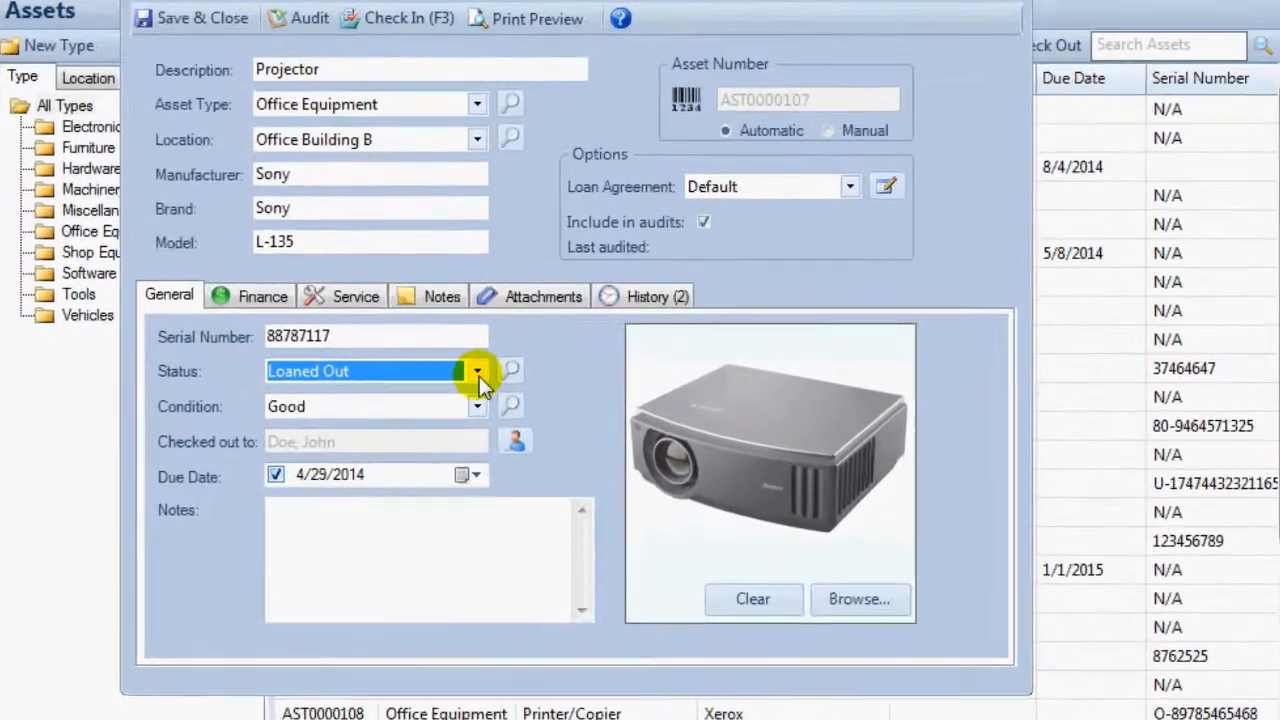
left_click(477, 406)
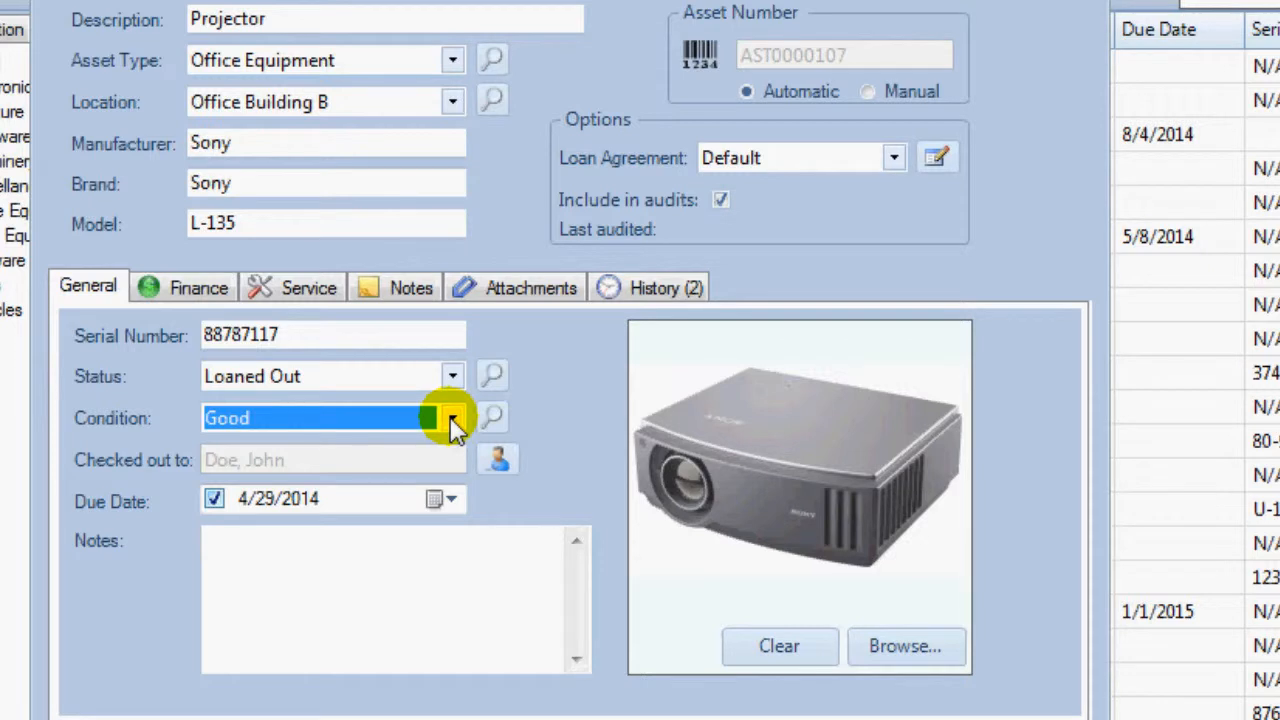
left_click(491, 417)
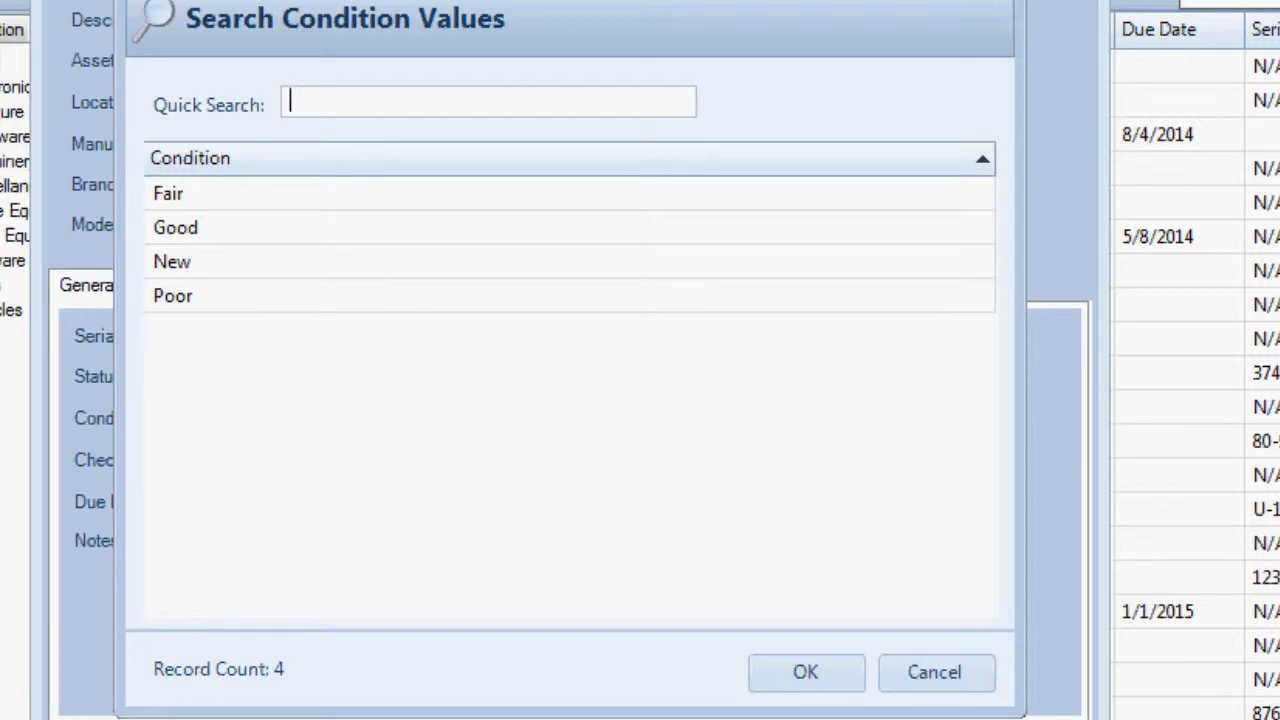
type("goo")
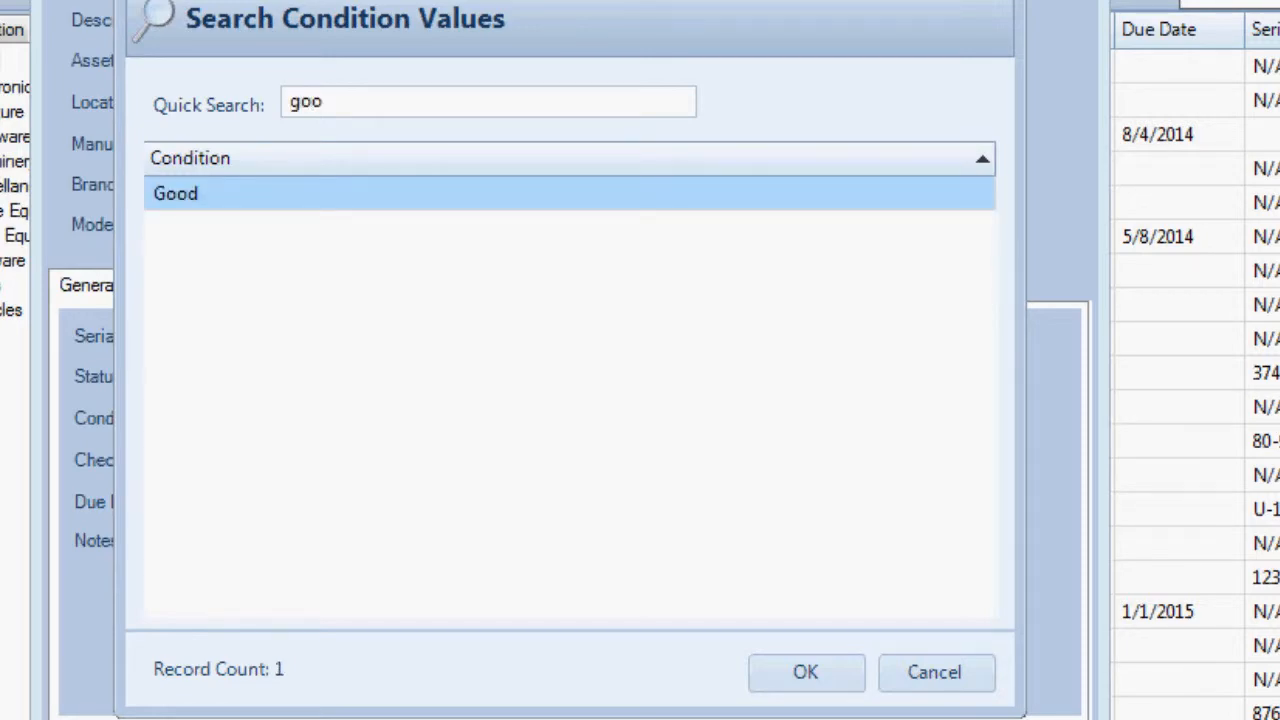
left_click(805, 672)
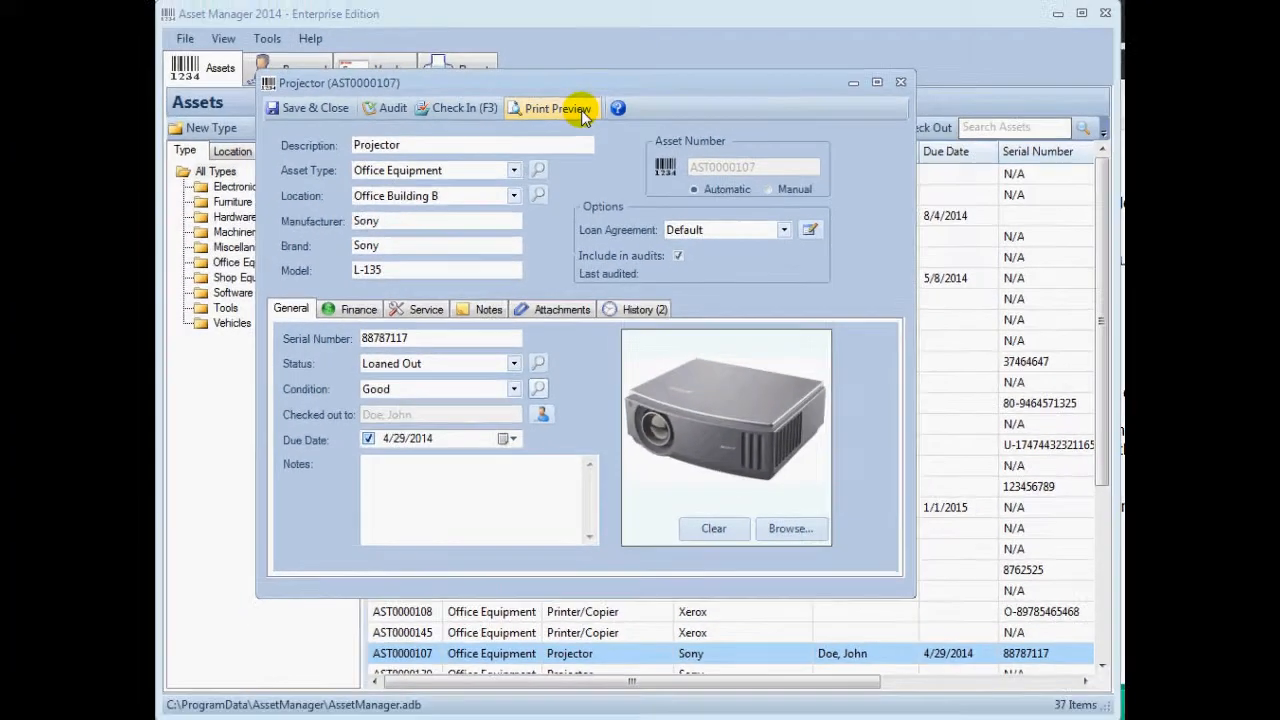
mouse_move(899, 82)
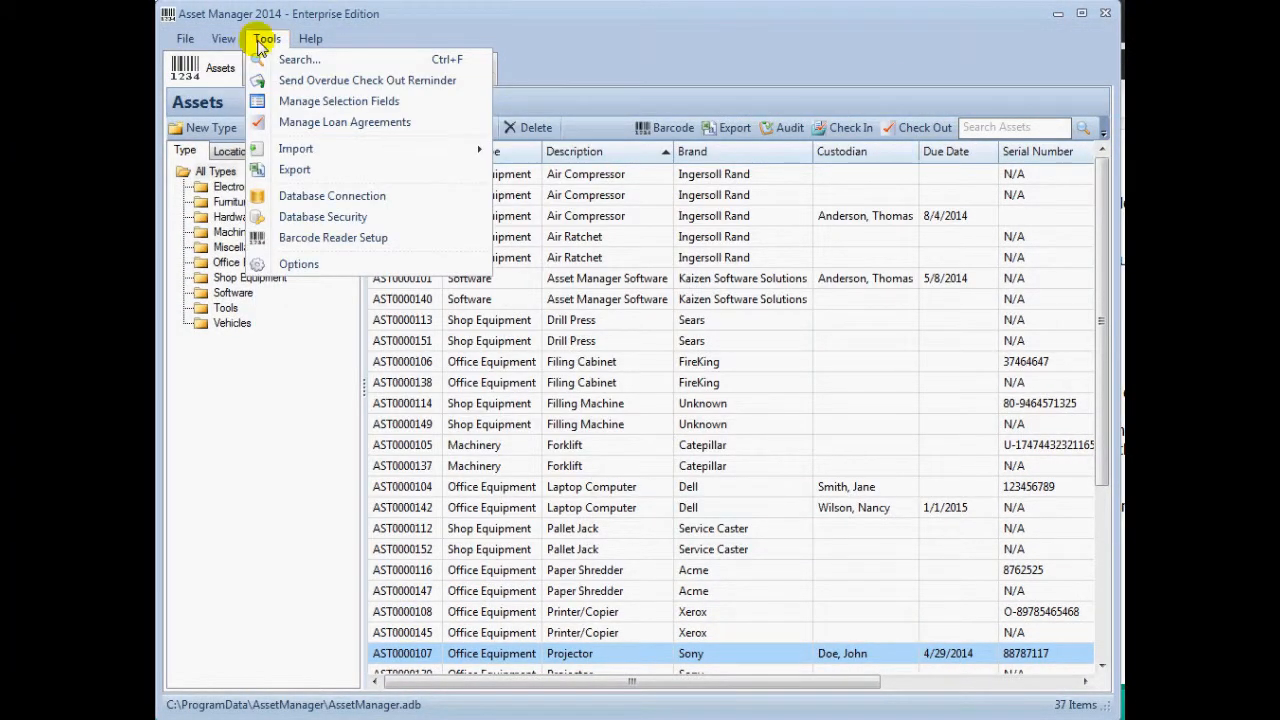
- In Manage Selection Fields, view the Job Title values
left_click(339, 101)
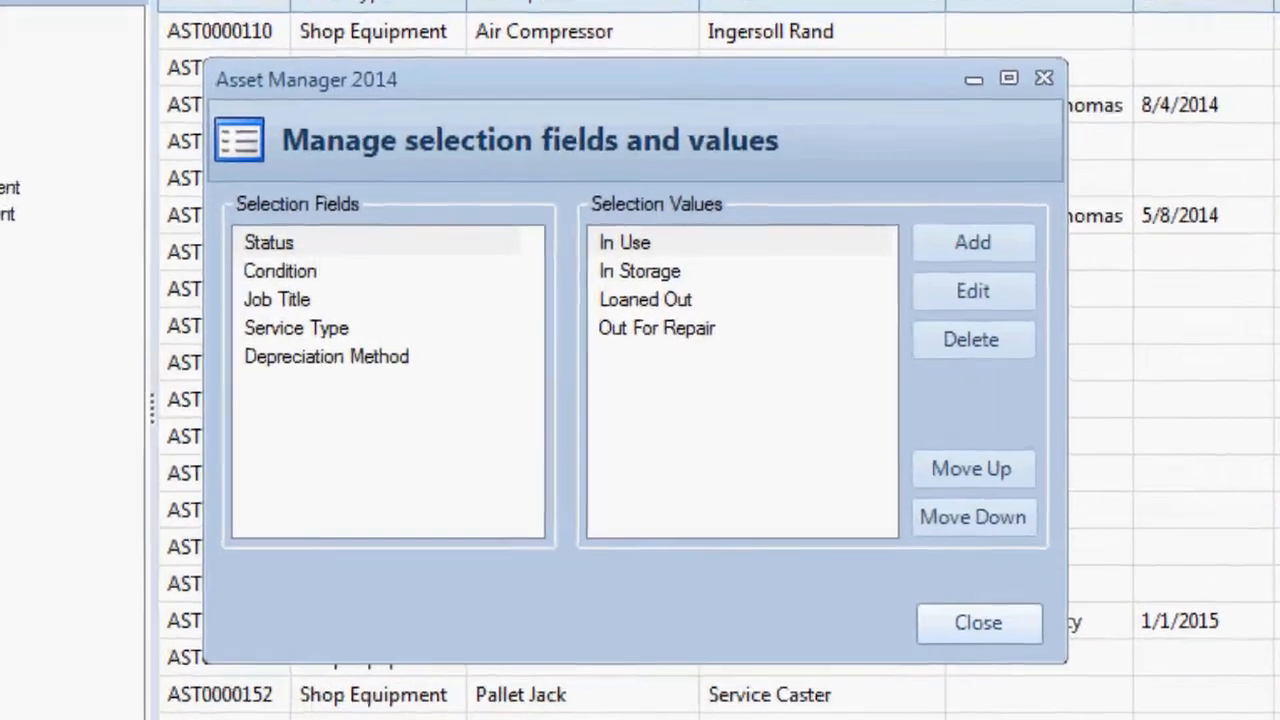
left_click(268, 242)
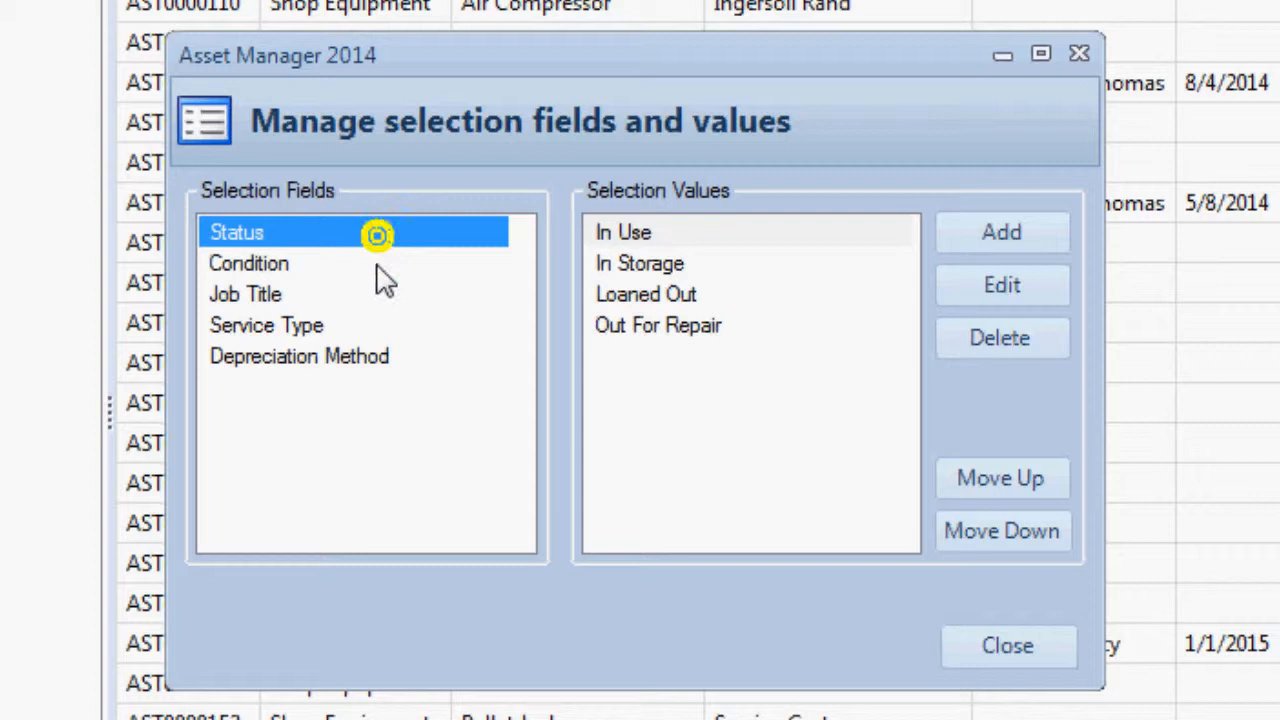
left_click(246, 293)
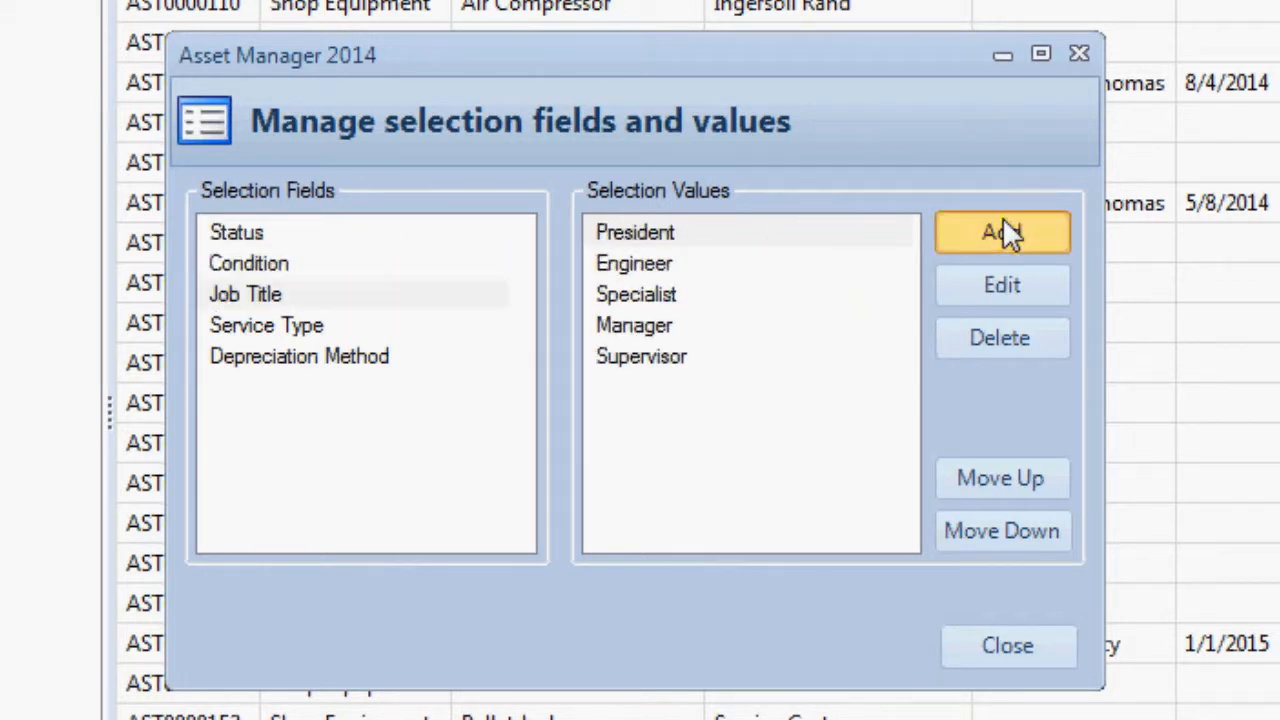
- Add Administrator as a new Job Title value
left_click(1001, 232)
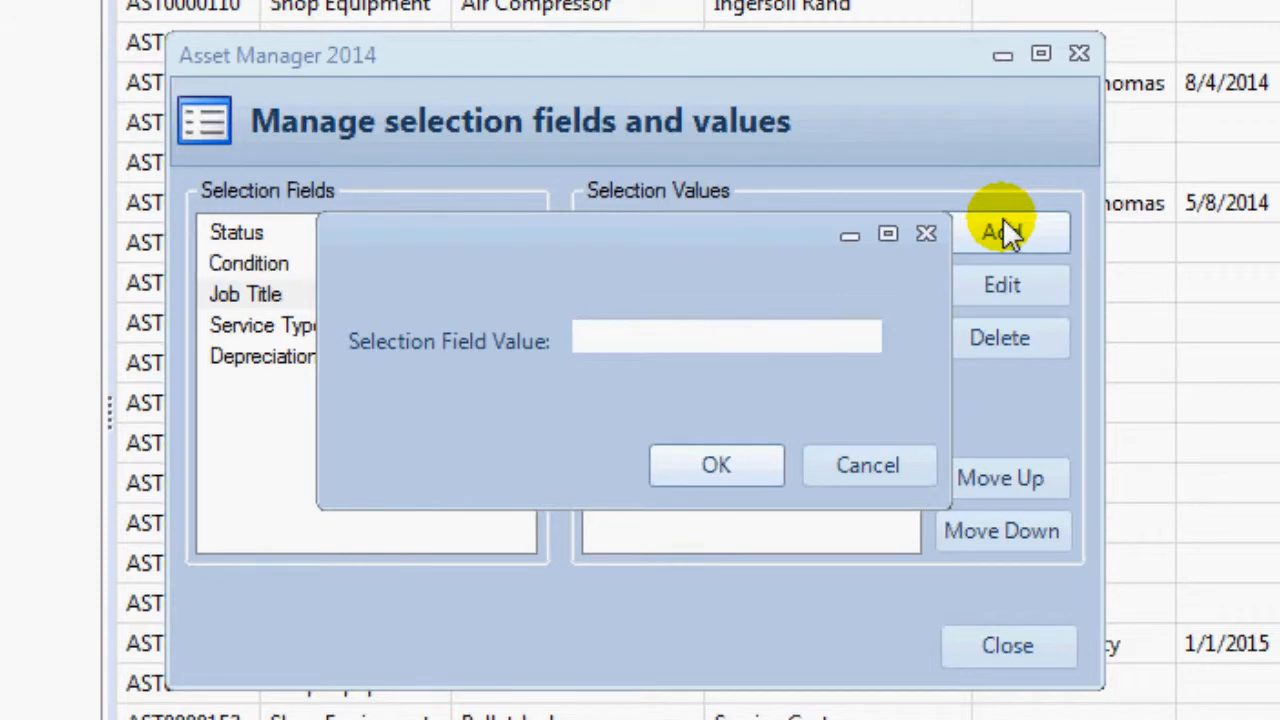
type("Administr")
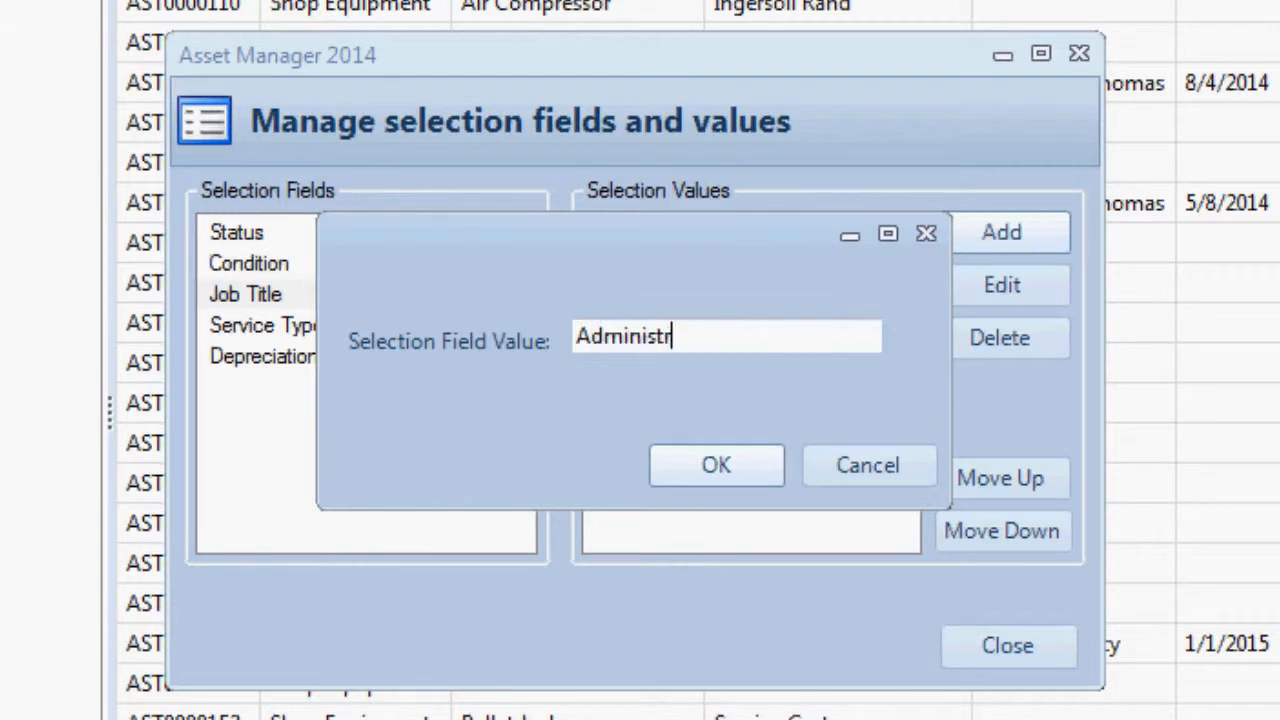
left_click(716, 464)
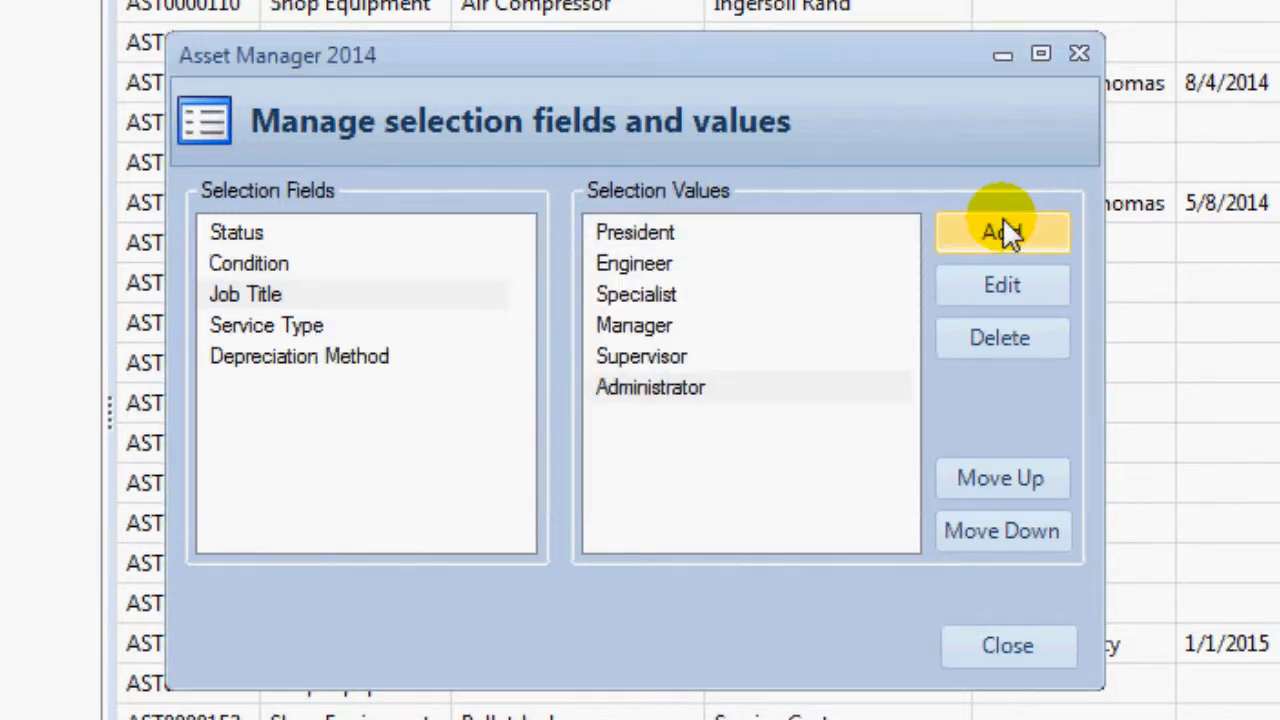
- Rename the Manager job title to Sr. Manager
left_click(634, 325)
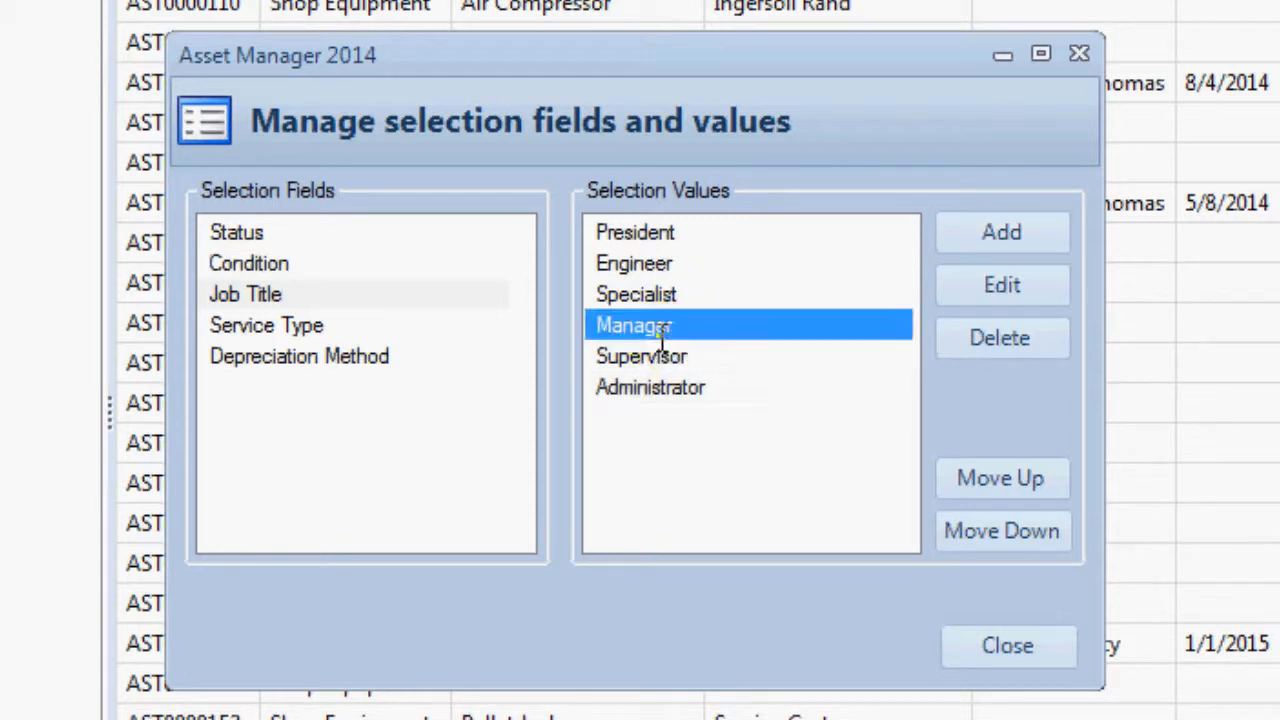
left_click(1001, 284)
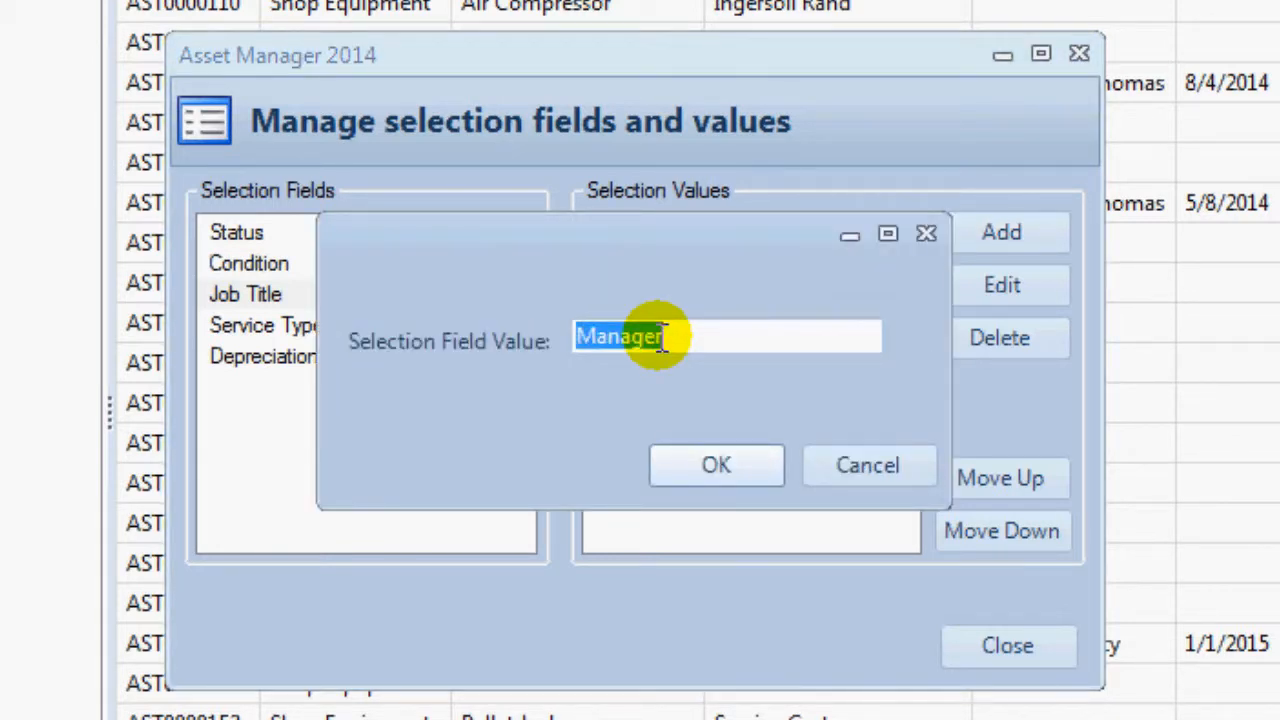
type("Sr.")
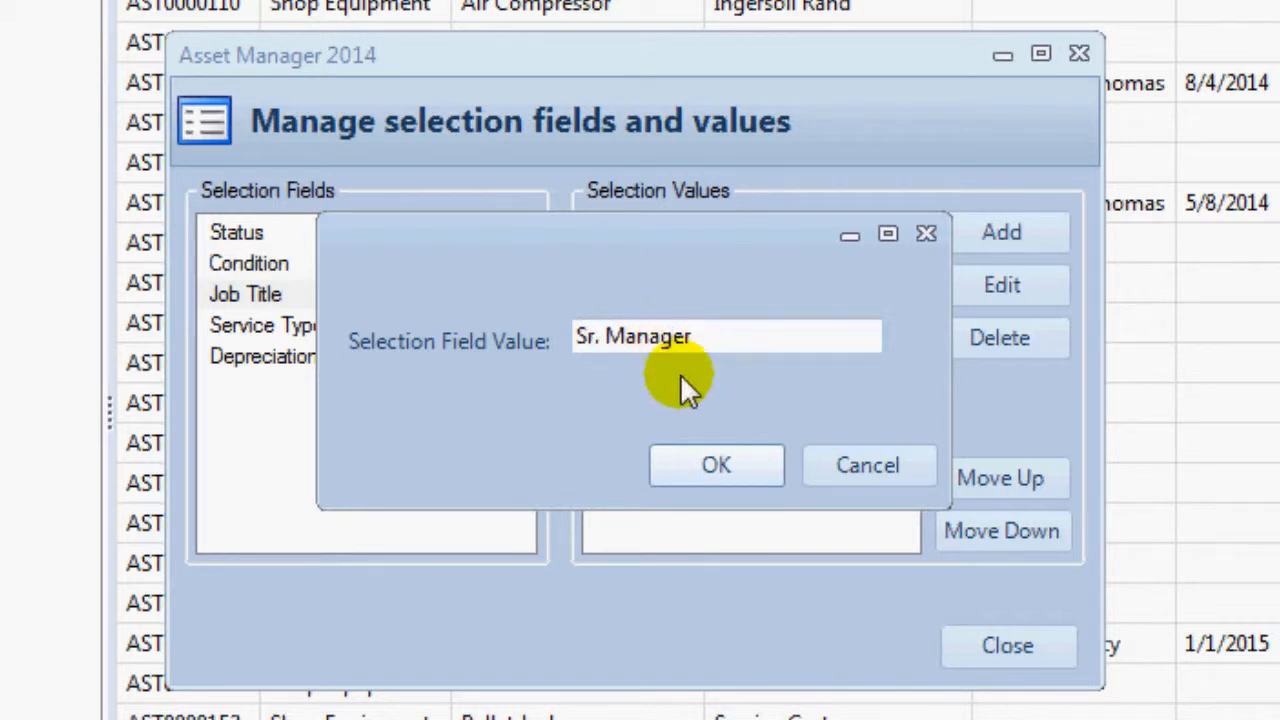
left_click(716, 464)
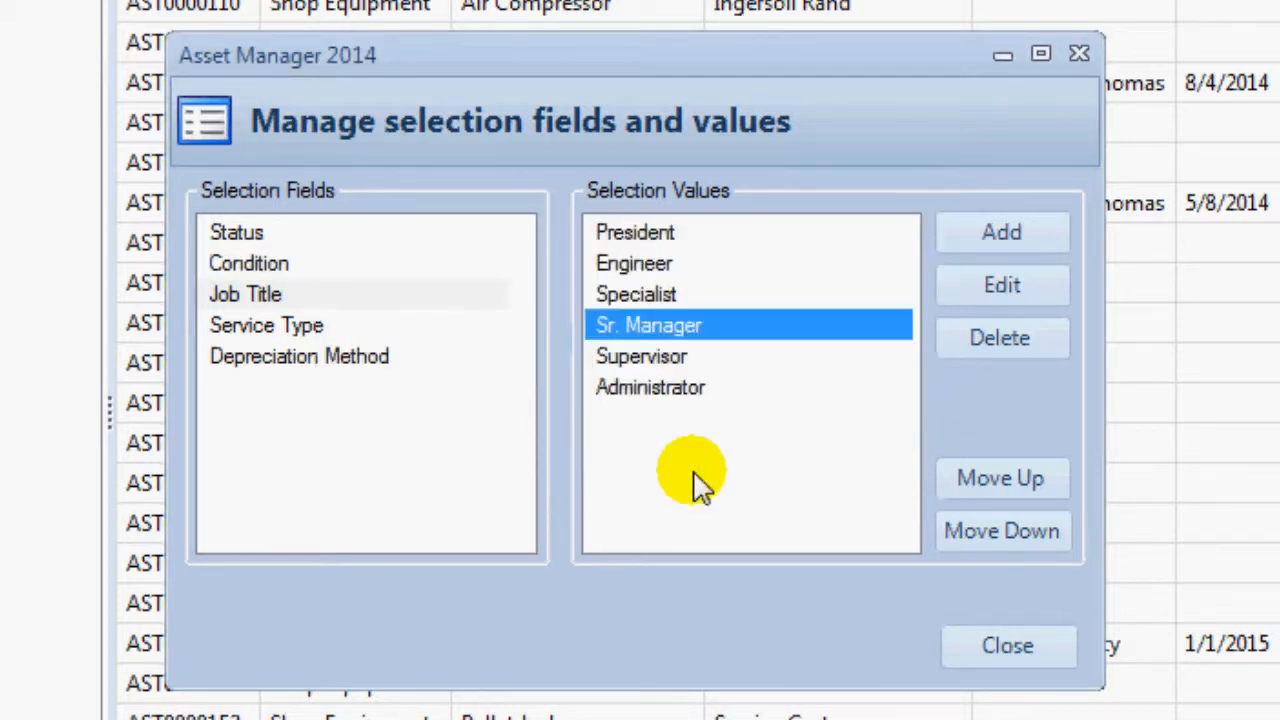
mouse_move(680, 370)
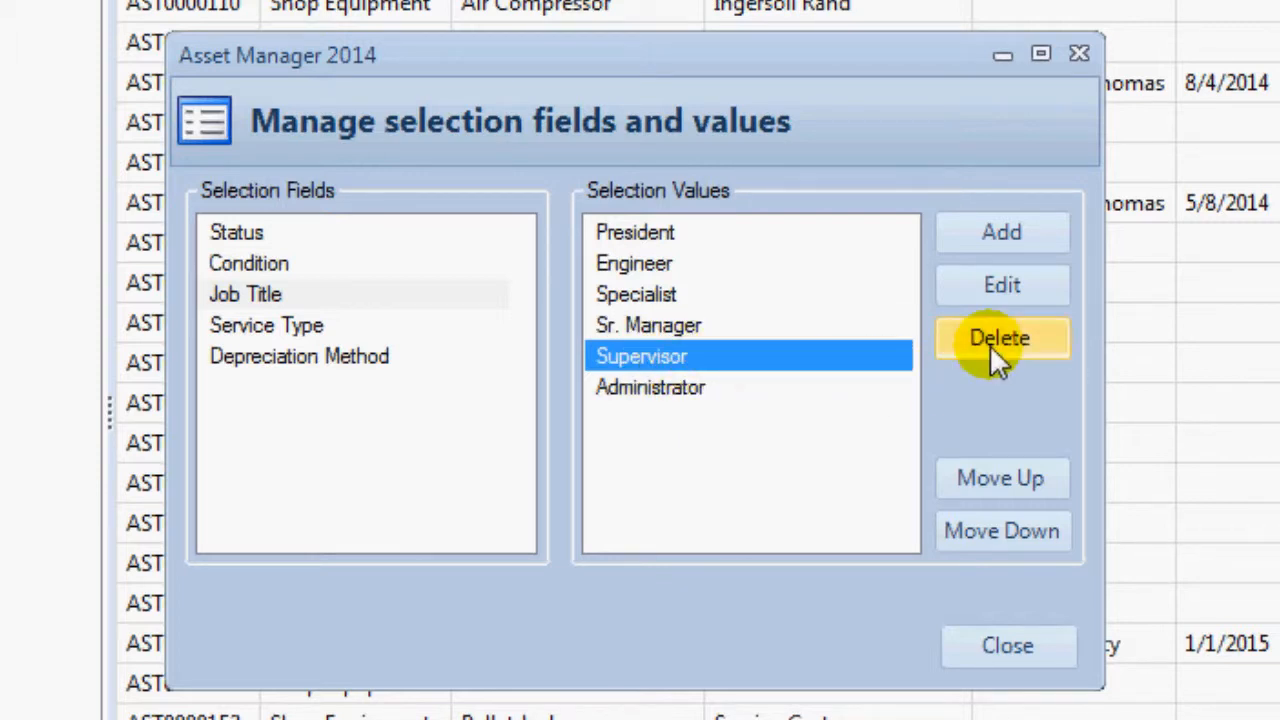
- Delete the Supervisor job title
left_click(1001, 338)
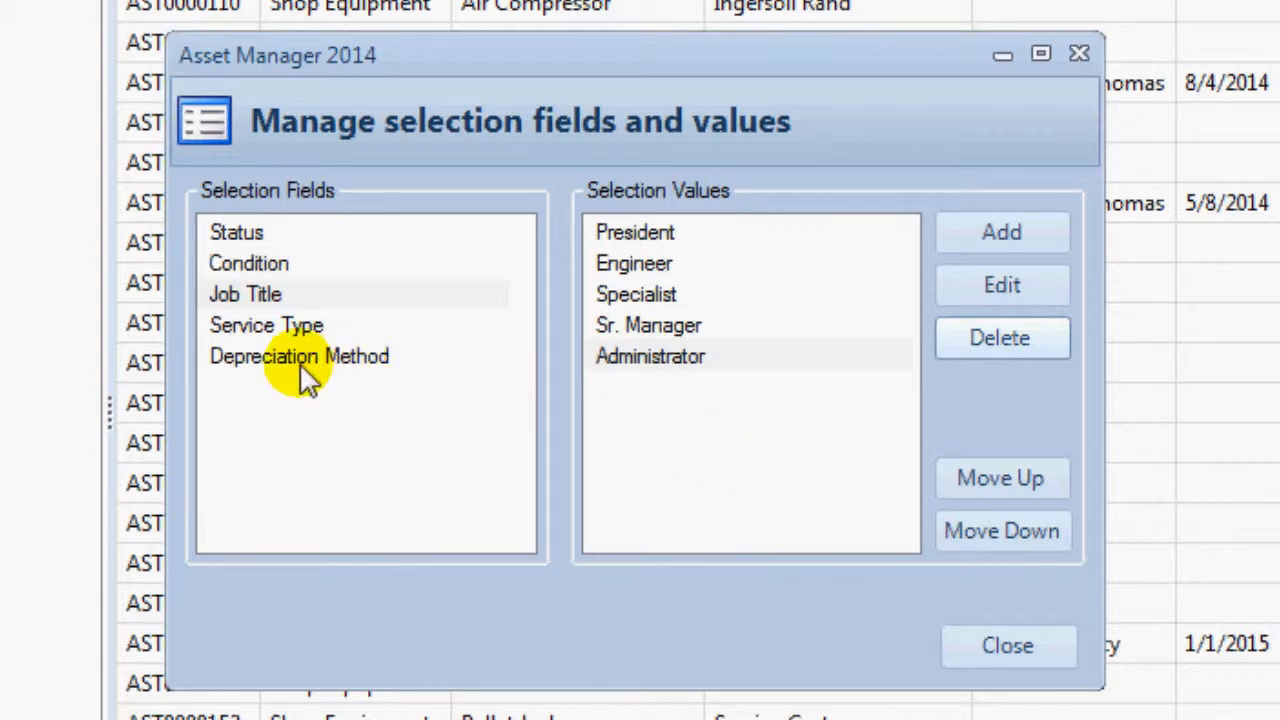
- Review the 30% Reducing Balance depreciation rate (30.0) without changing it
left_click(299, 356)
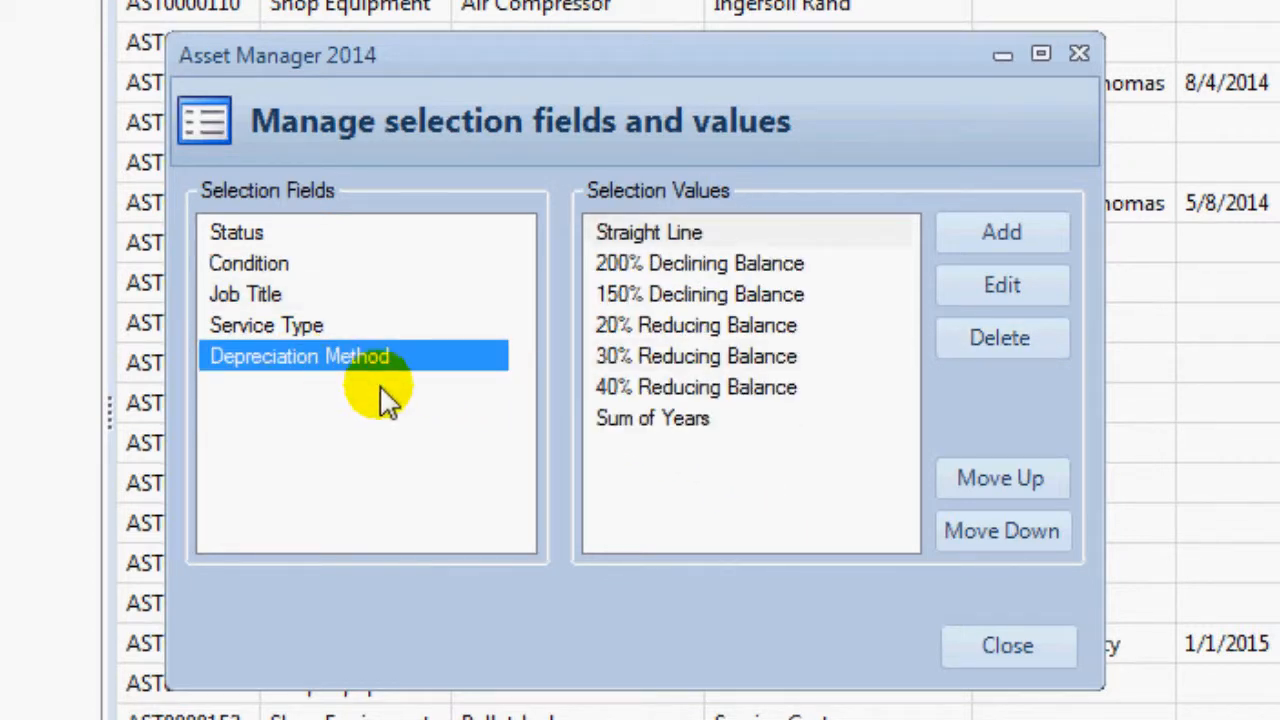
left_click(694, 356)
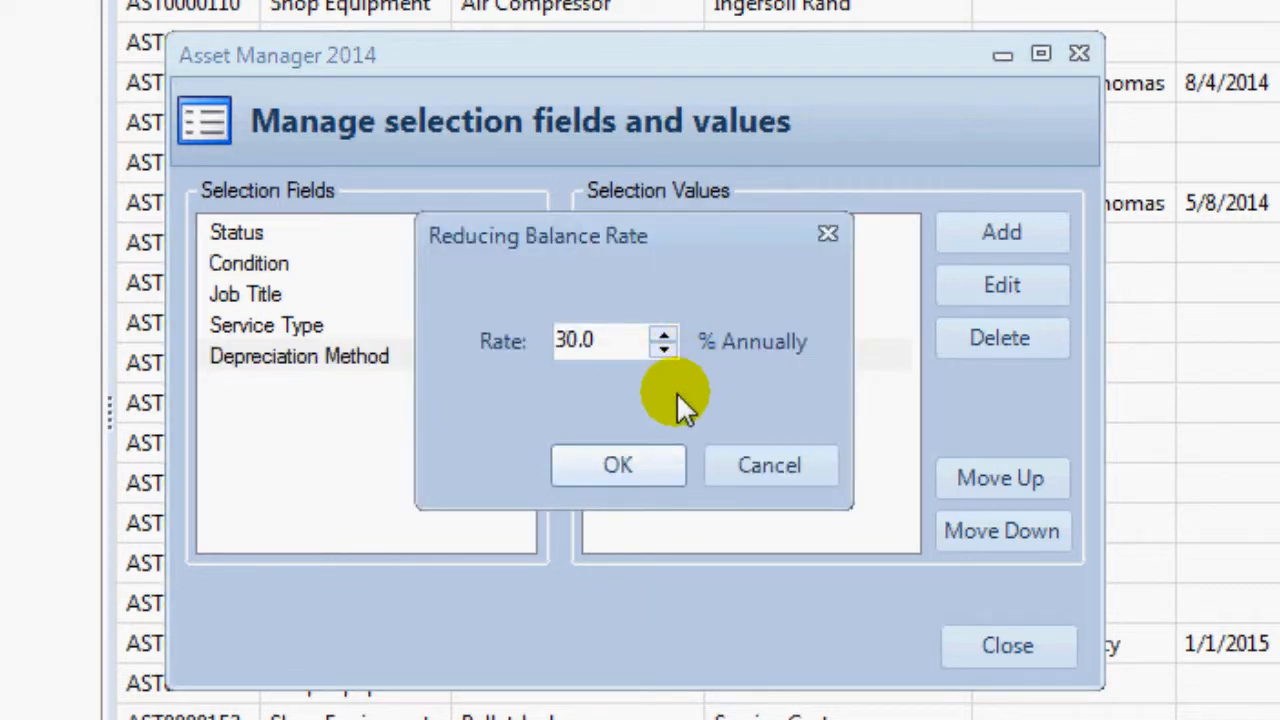
left_click(617, 464)
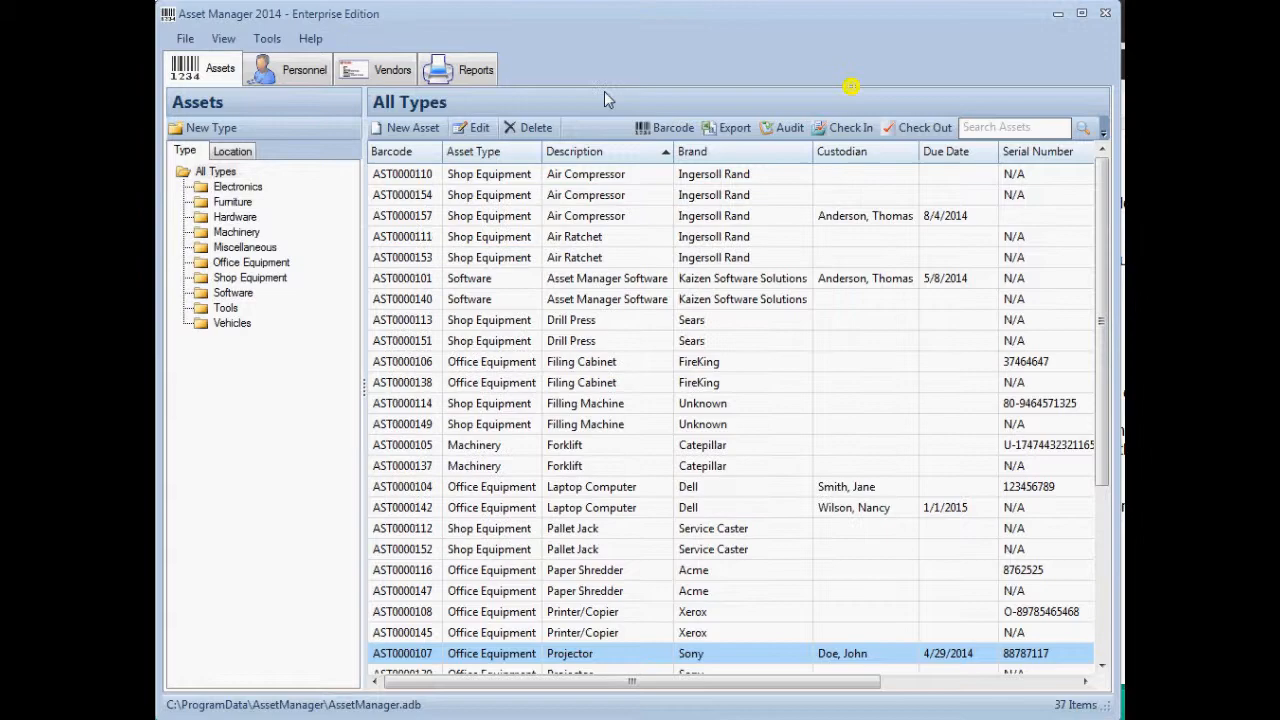
left_click(287, 69)
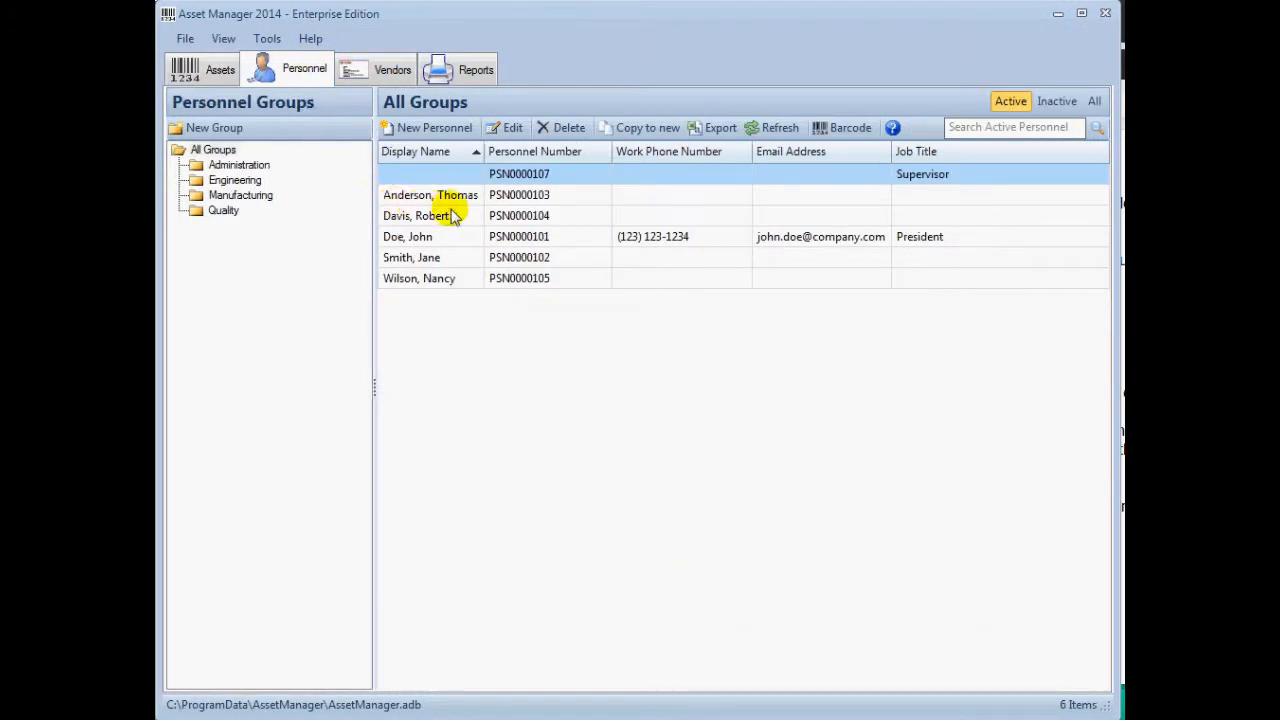
double_click(417, 215)
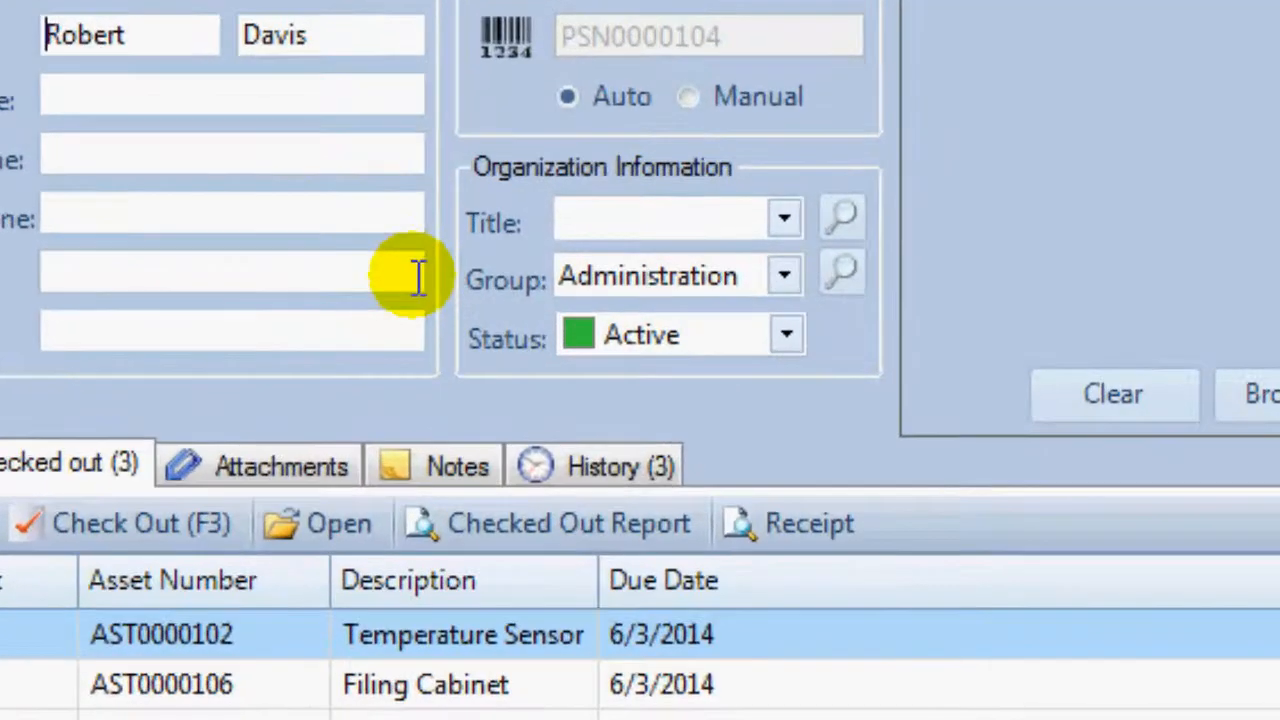
left_click(784, 218)
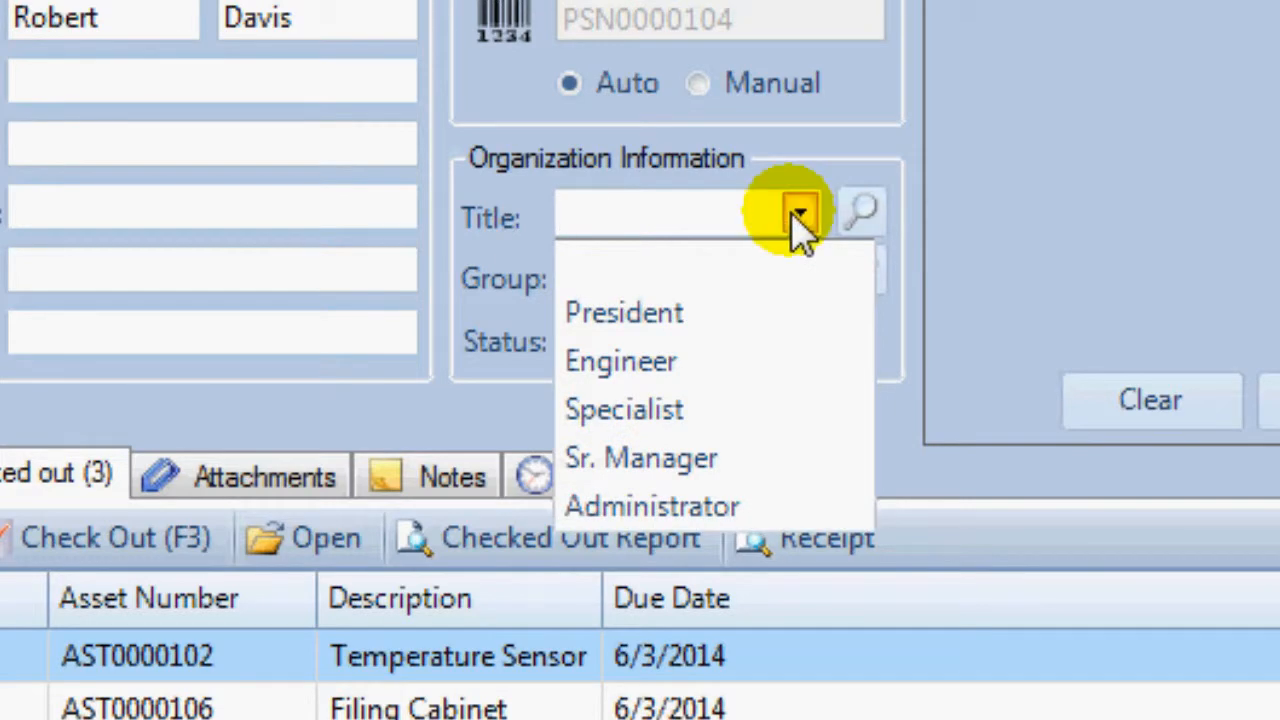